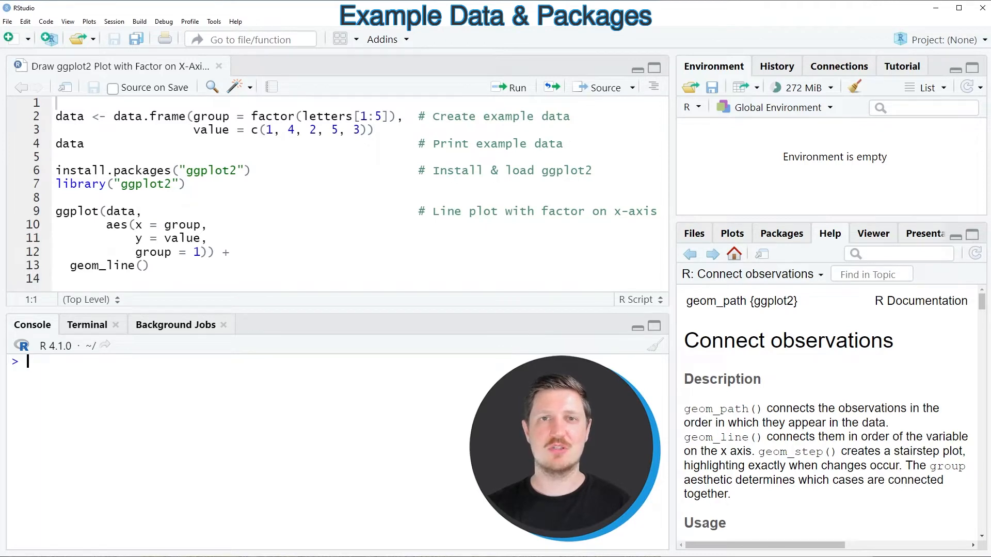
Run the code creating the example data frame with groups a–e and values 1, 4, 2, 5, 3.
double_click(191, 238)
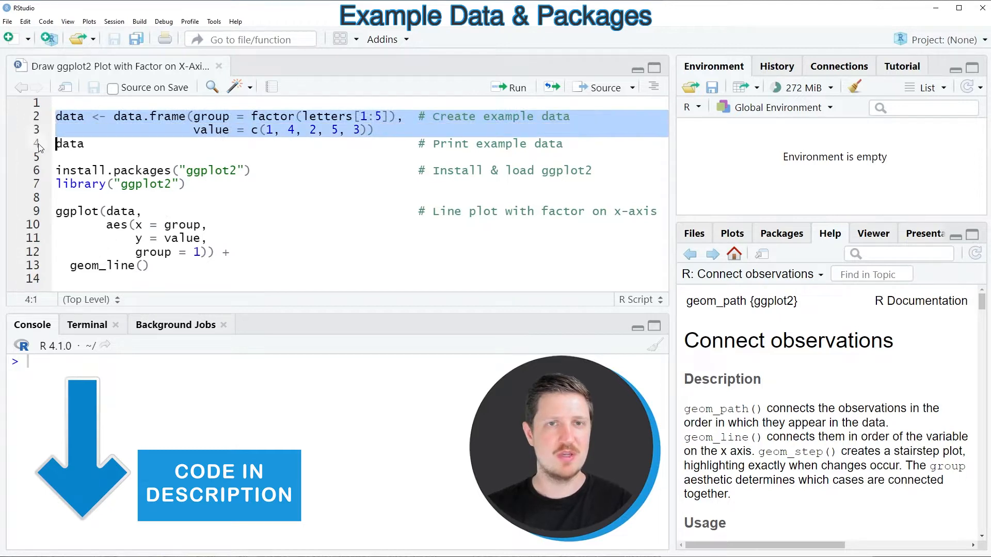
left_click(509, 86)
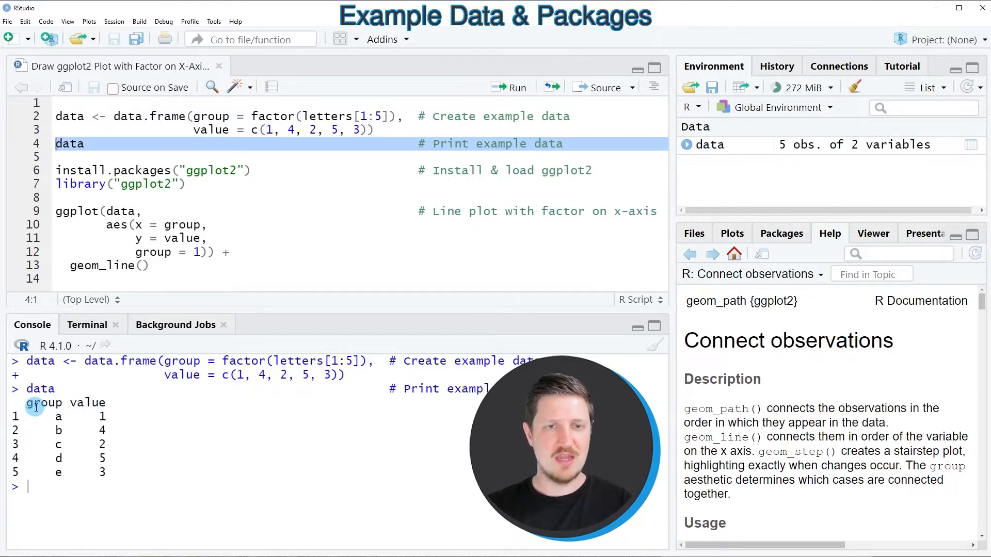
double_click(41, 402)
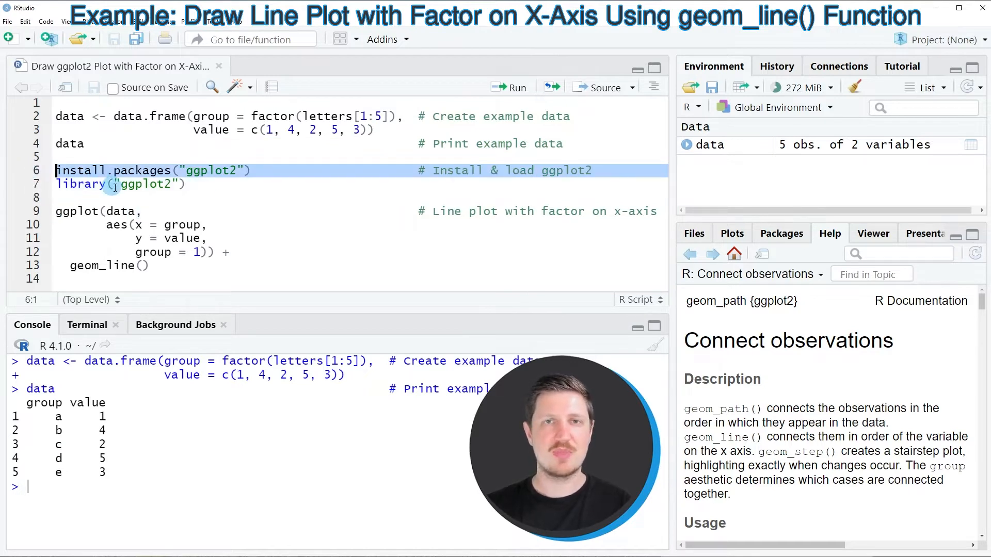
Run library("ggplot2") to load the package into the session.
left_click(57, 184)
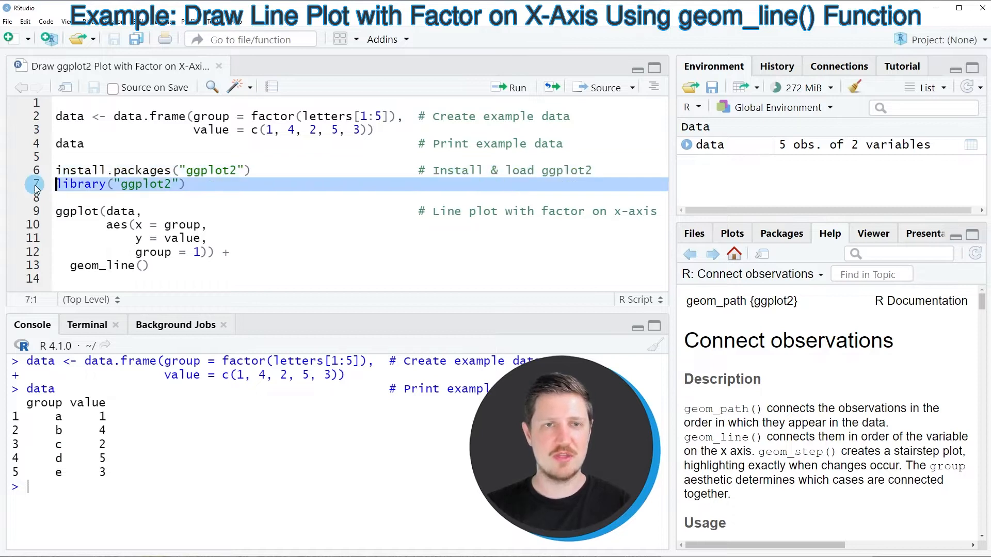
left_click(509, 86)
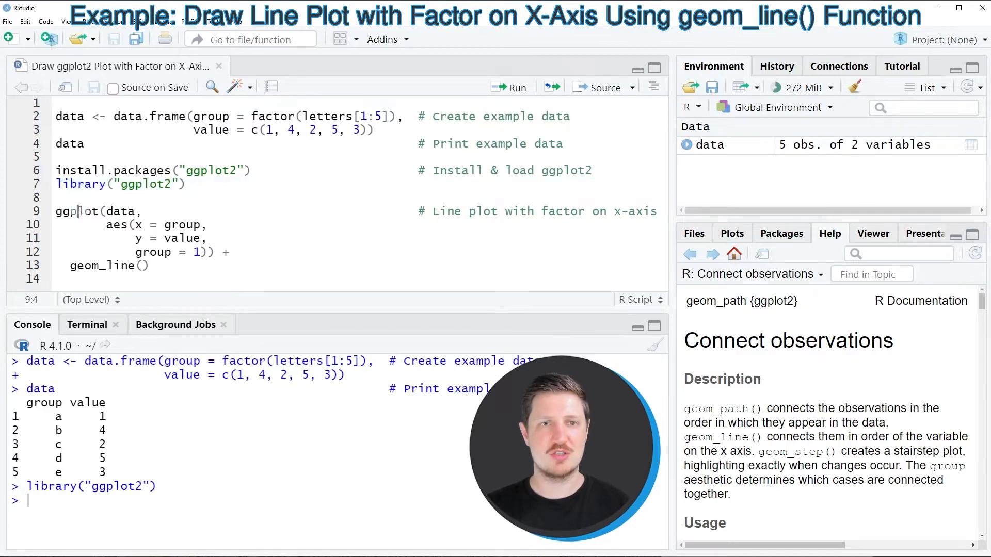
double_click(98, 265)
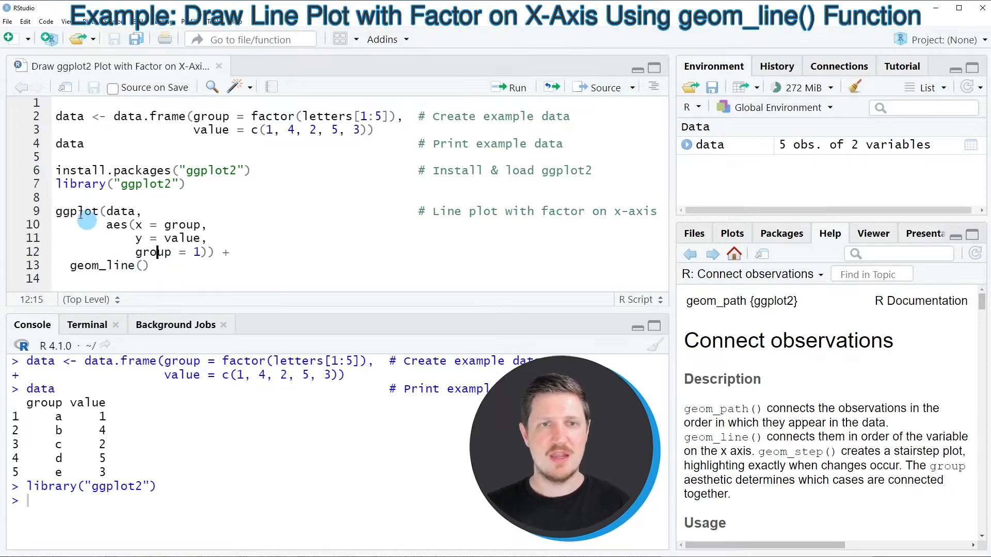
double_click(119, 211)
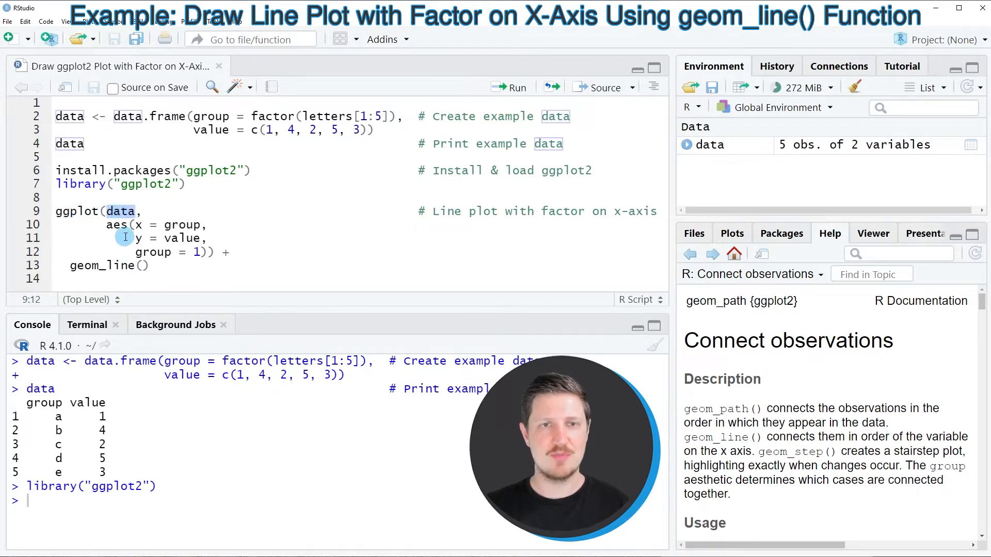
left_click_drag(112, 224, 211, 252)
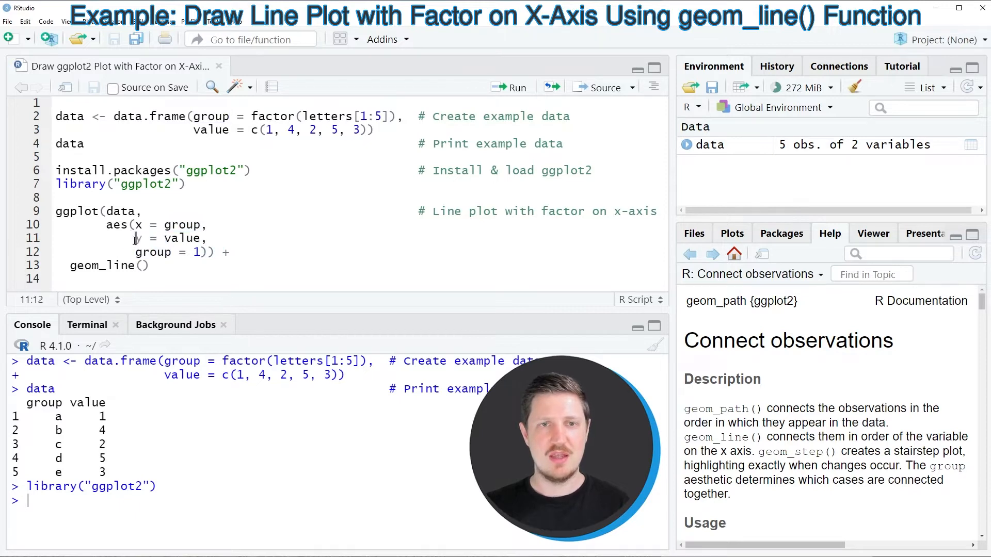
double_click(168, 238)
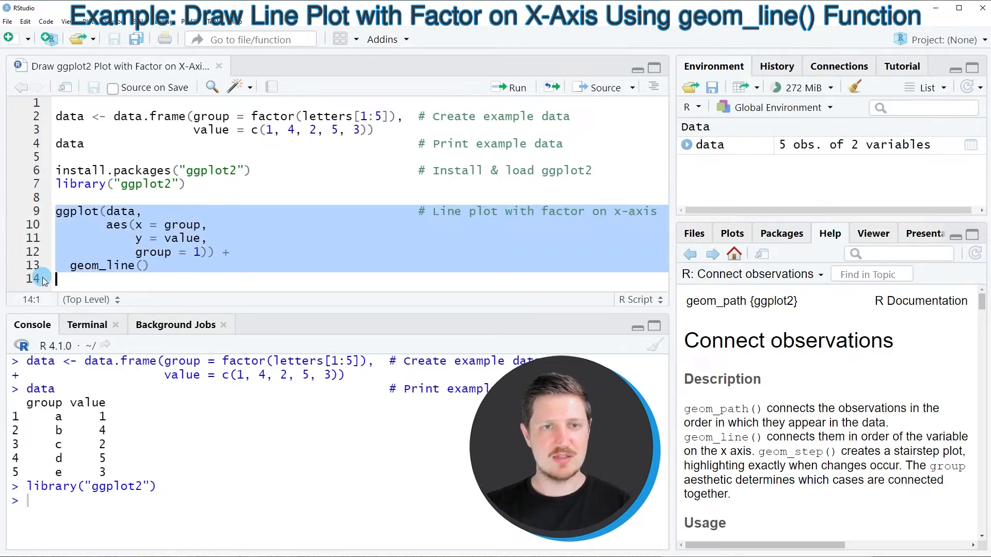
Render the ggplot2 line plot of value across factor groups a–e in the Plots pane.
left_click(509, 87)
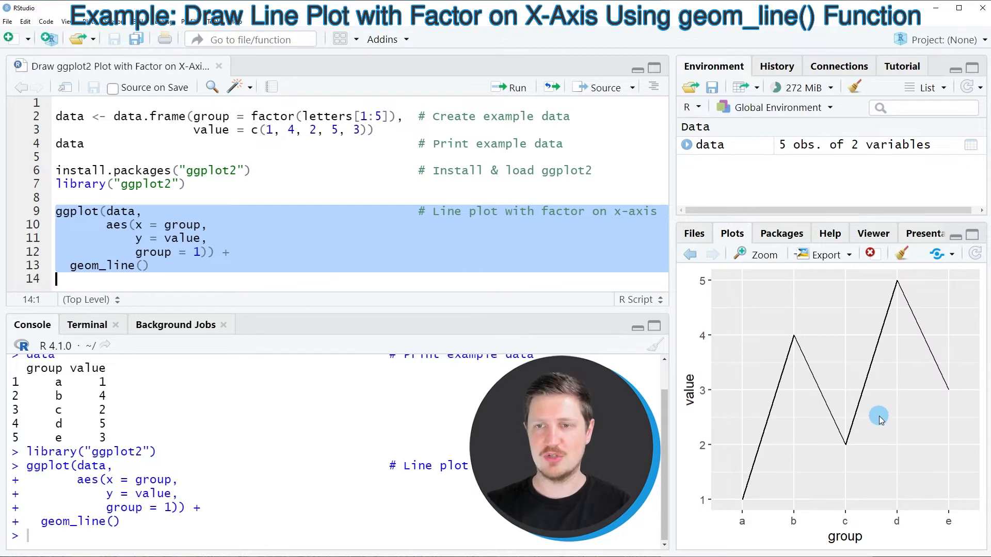
mouse_move(983, 533)
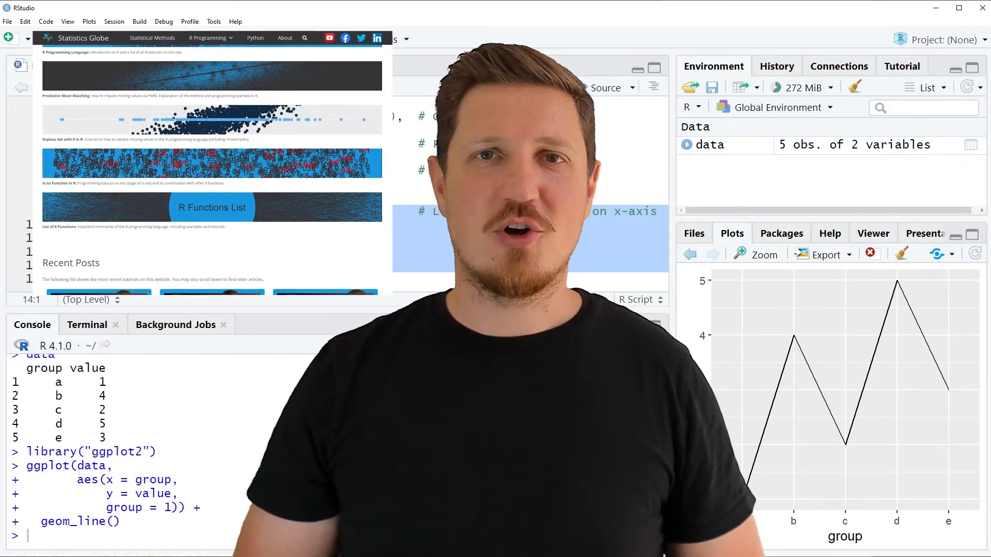
Scroll the Statistics Globe homepage and browse the R Programming menu topics.
scroll("down", 3)
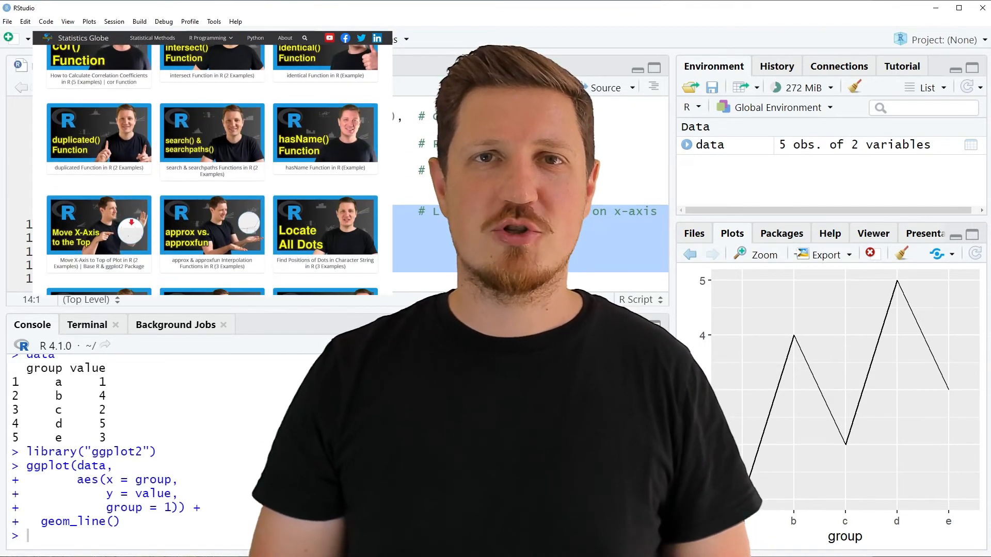
left_click(209, 38)
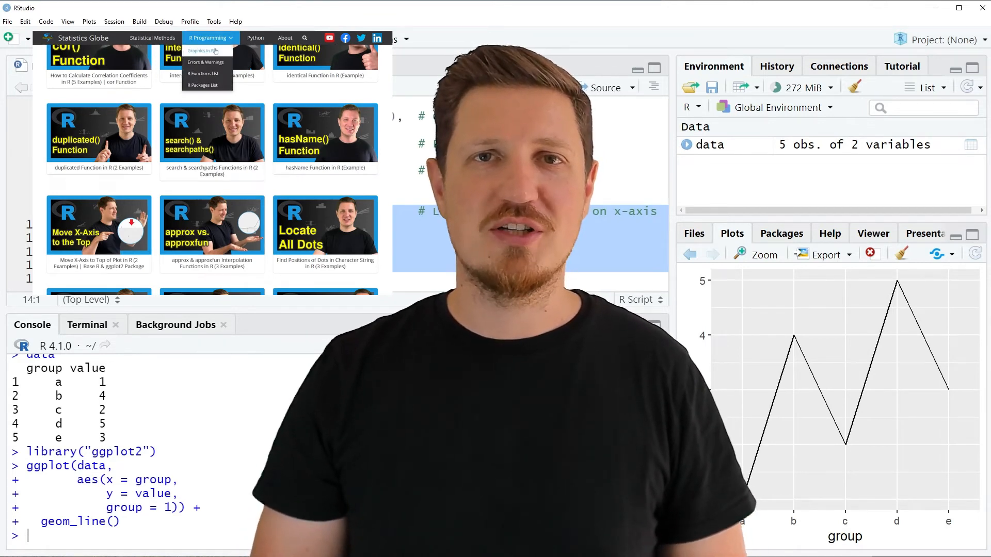
left_click(199, 50)
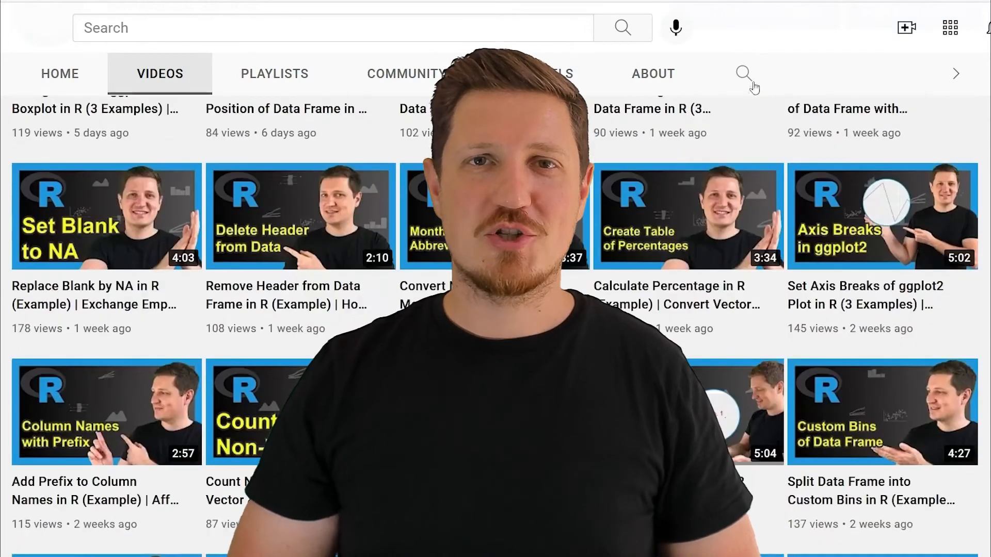
Scroll down the channel's Videos tab to reveal older ggplot2 and R tutorials.
scroll("down", 3)
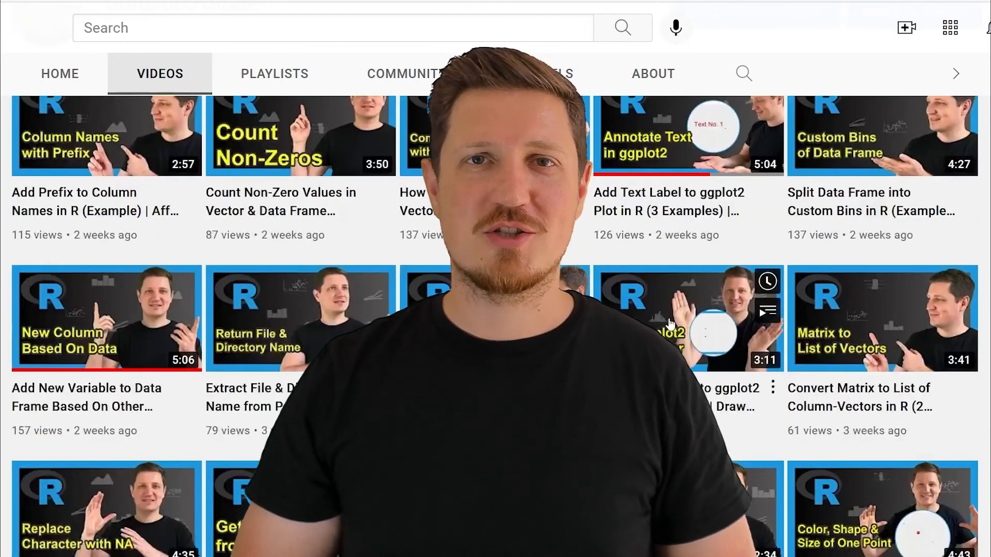
scroll("down", 3)
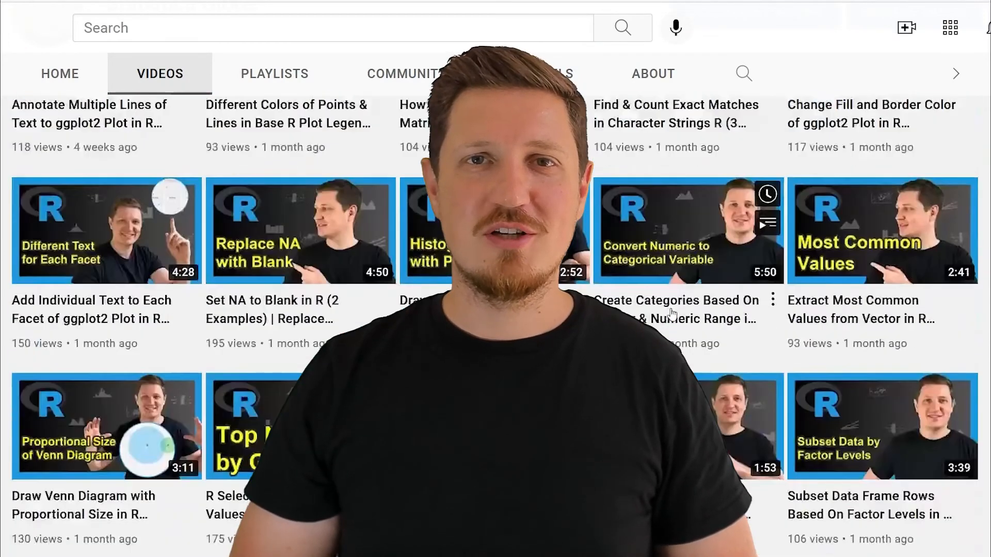
scroll("down", 3)
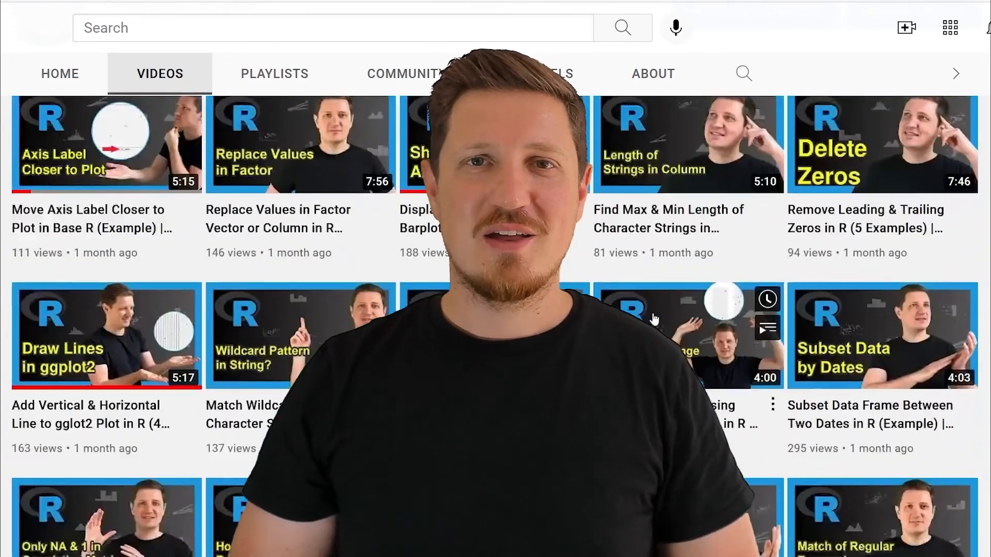
scroll("down", 3)
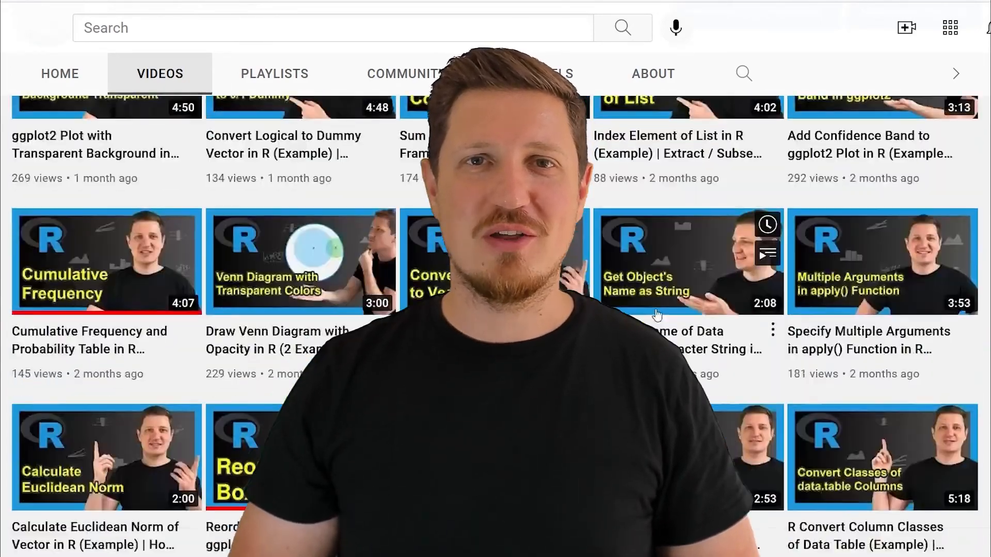